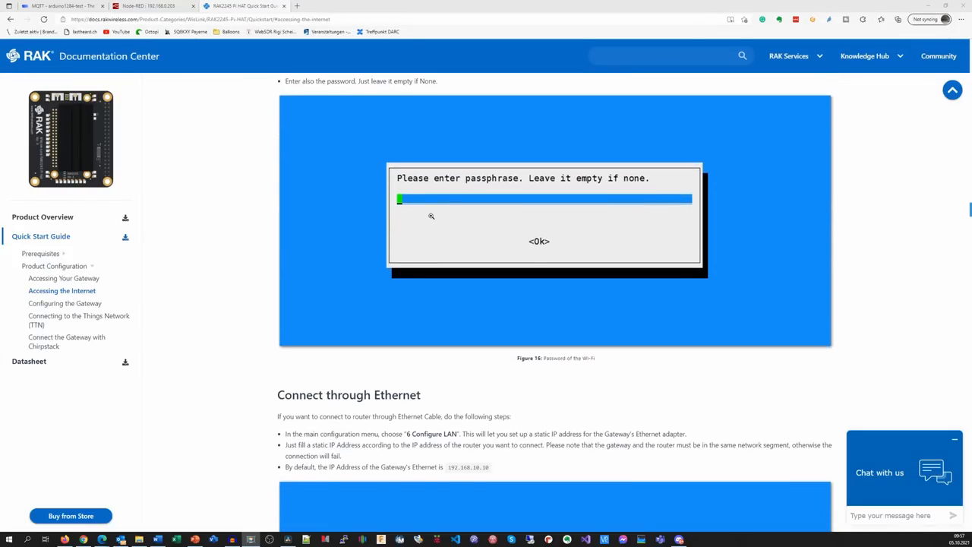
- Scroll the RAK2245 quick start guide down to the Server is TTN channel-plan choices
{"action": "scroll", "scroll_direction": "down", "scroll_amount": 3}
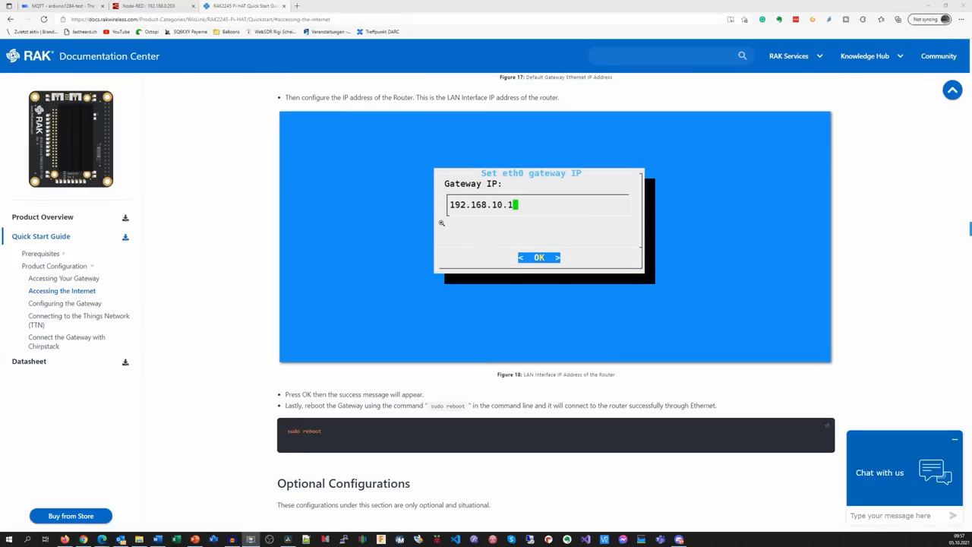
{"action": "scroll", "scroll_direction": "down", "scroll_amount": 3}
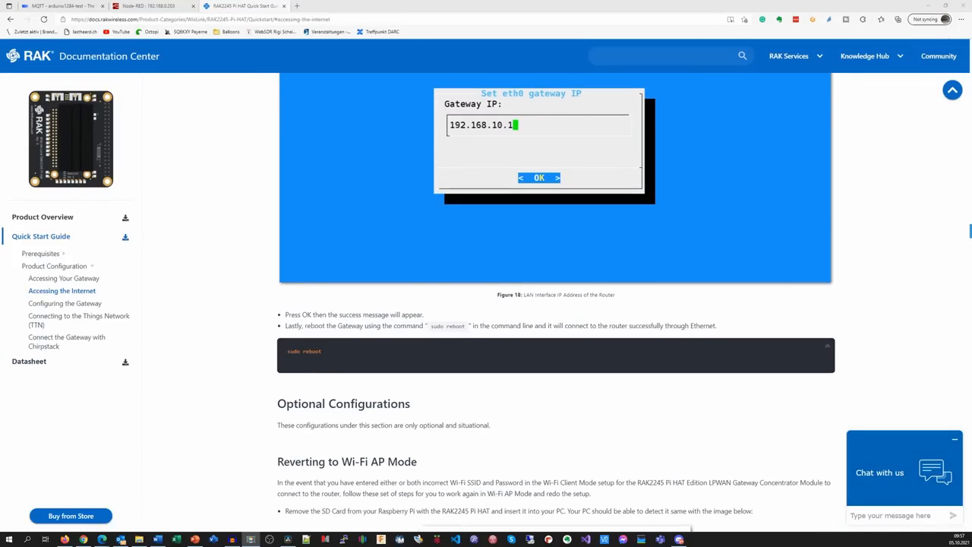
{"action": "scroll", "scroll_direction": "down", "scroll_amount": 3}
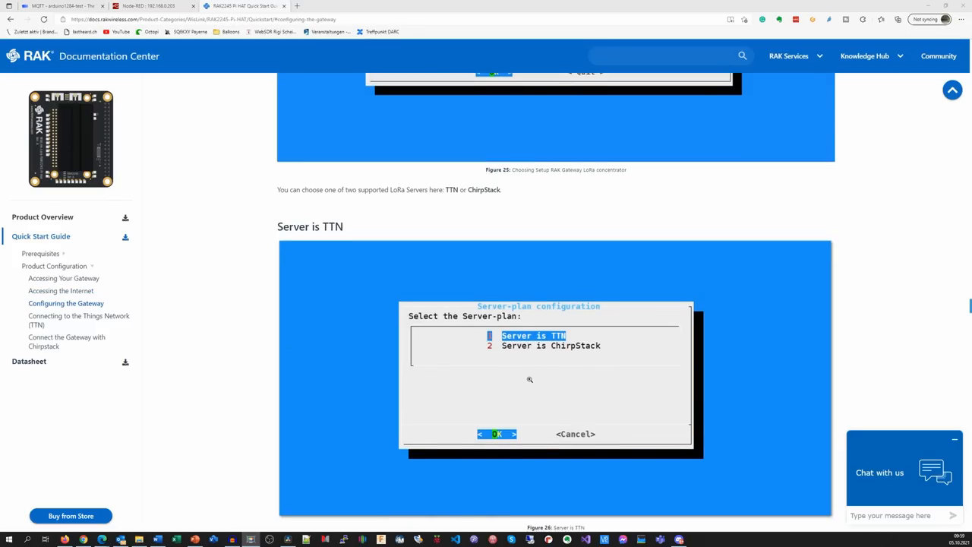
{"action": "scroll", "scroll_direction": "down", "scroll_amount": 3}
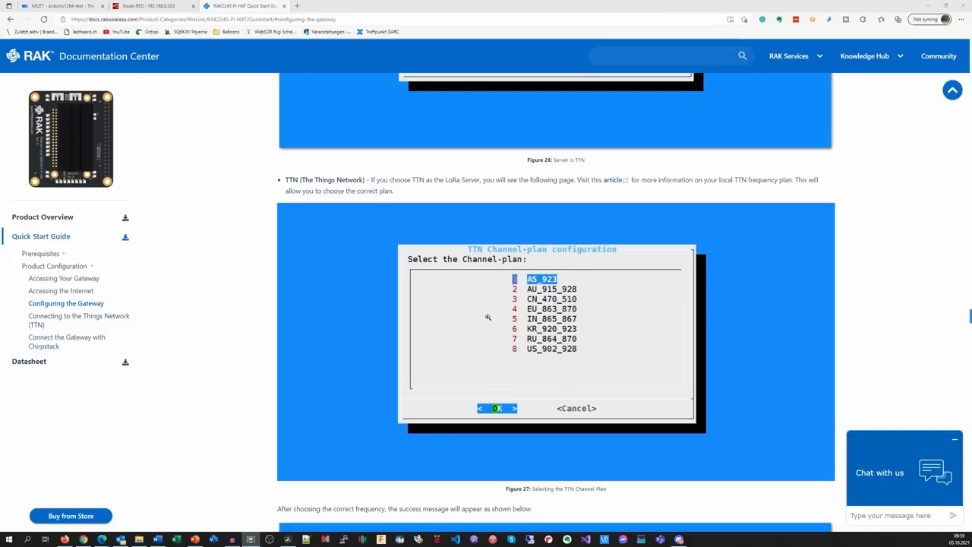
{"action": "mouse_move", "coordinate": [559, 377]}
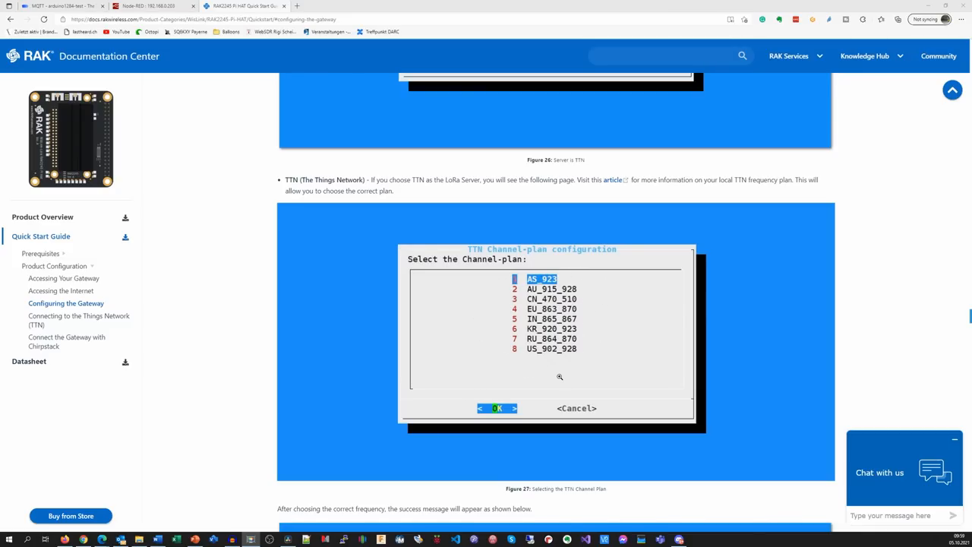
{"action": "mouse_move", "coordinate": [559, 377]}
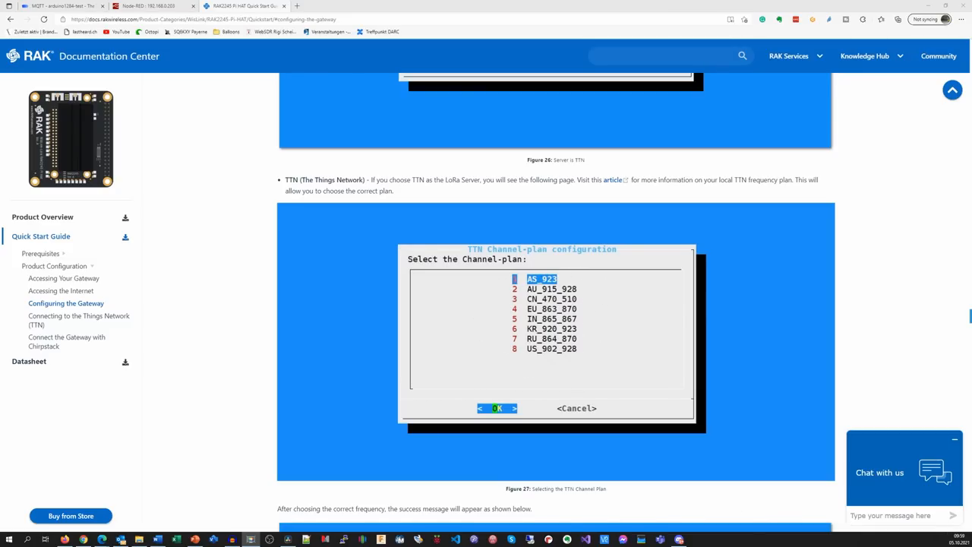
{"action": "scroll", "scroll_direction": "up", "scroll_amount": 3}
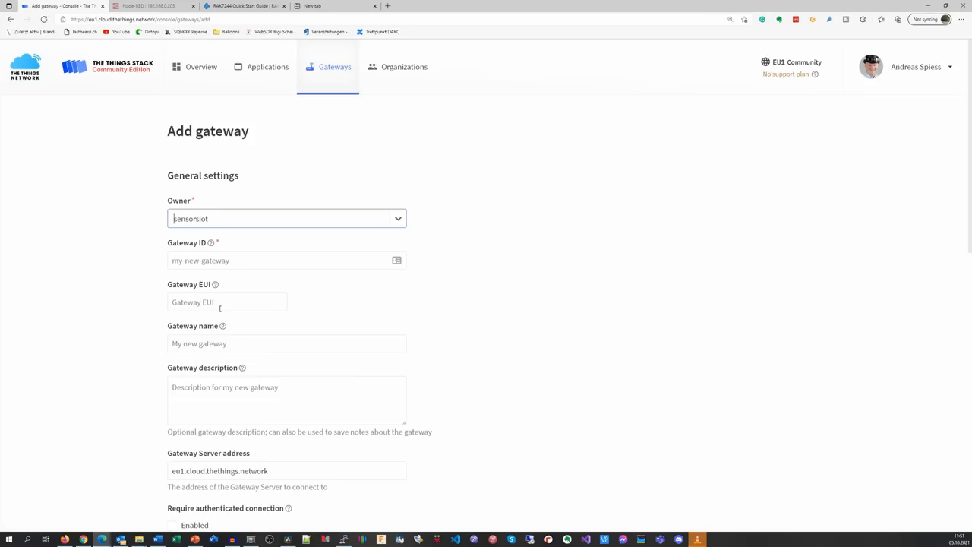
{"action": "left_click", "coordinate": [226, 301]}
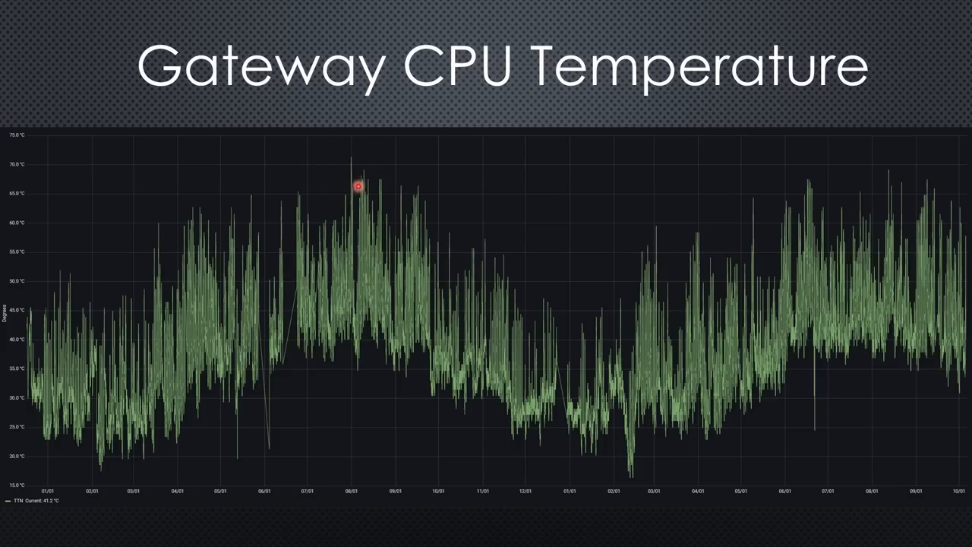
{"action": "mouse_move", "coordinate": [843, 212]}
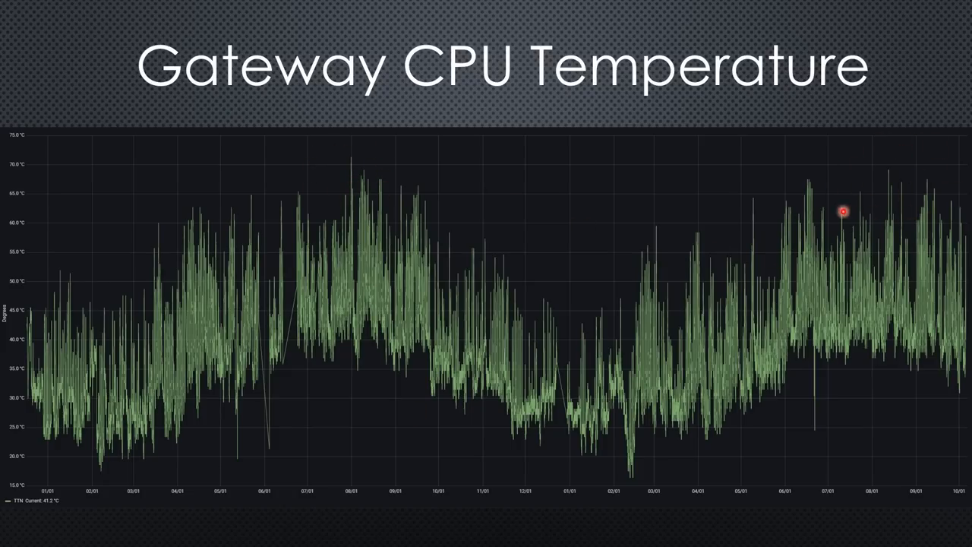